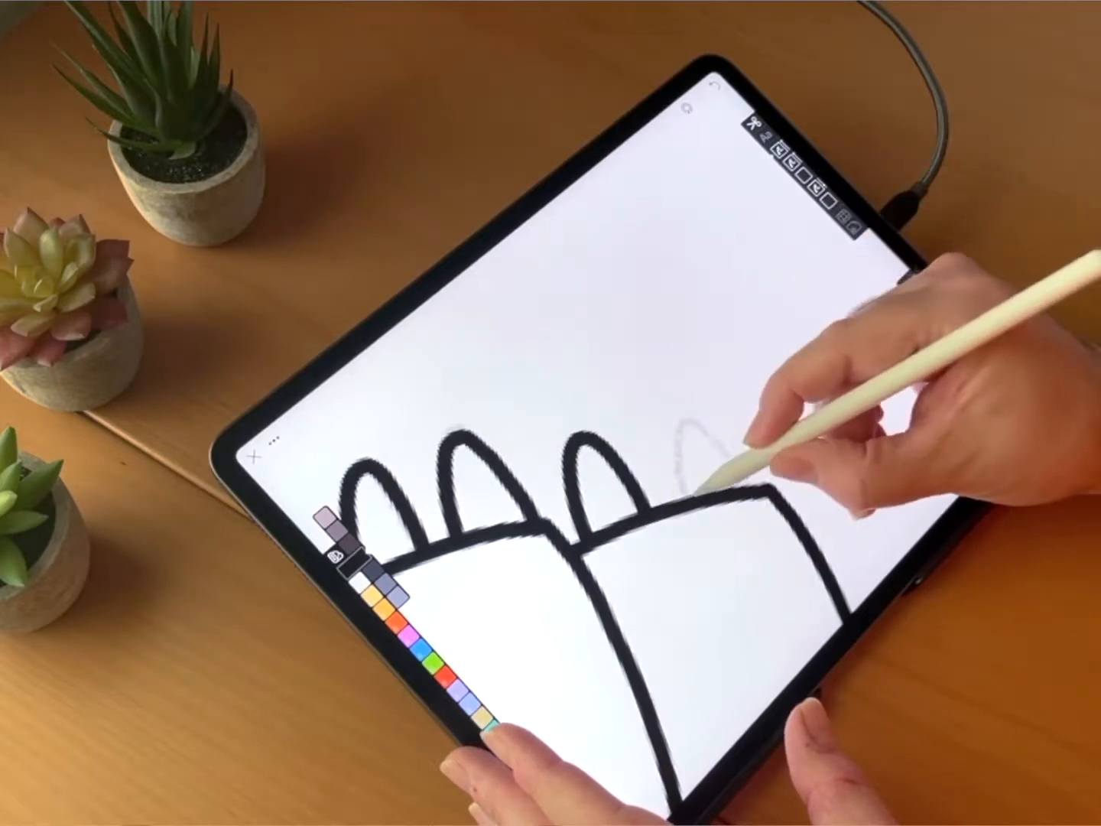
Ink the next rounded arch of the people icon in thick black over the sketch.
drag(688, 451, 734, 489)
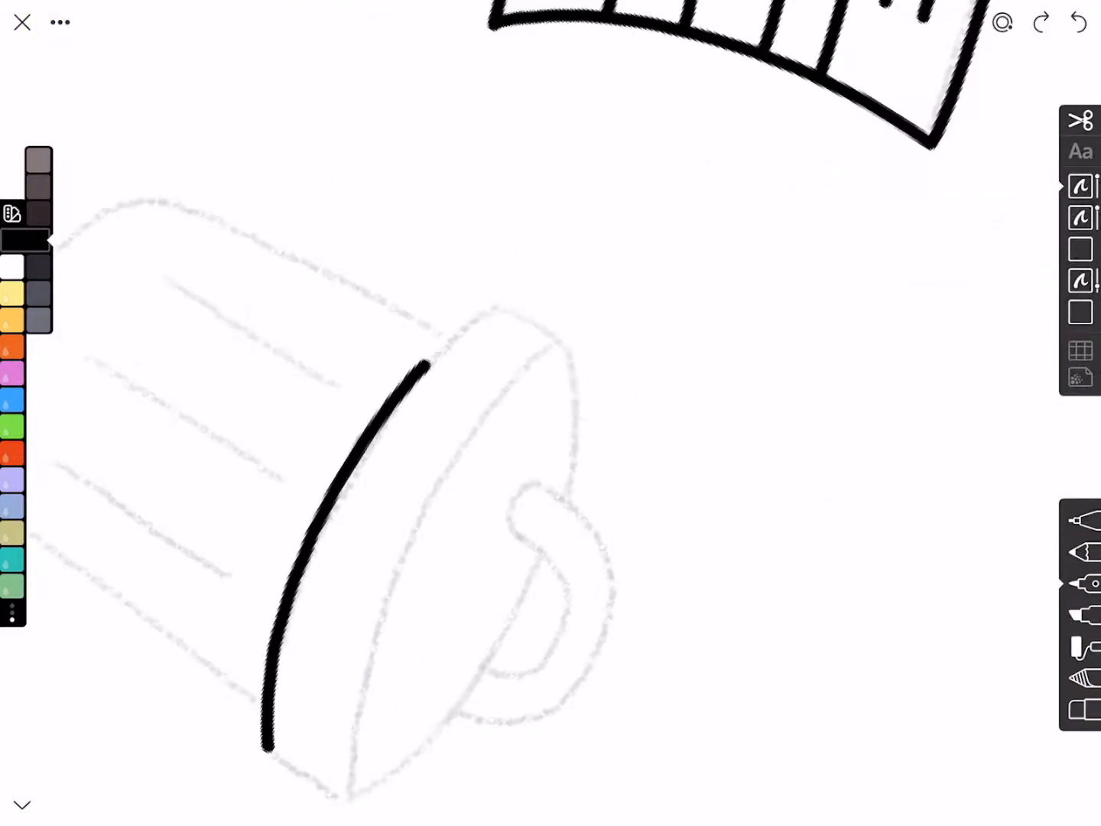
Trace the trash can lid's top and rim in thick black ink over the pencil sketch.
drag(428, 359, 497, 306)
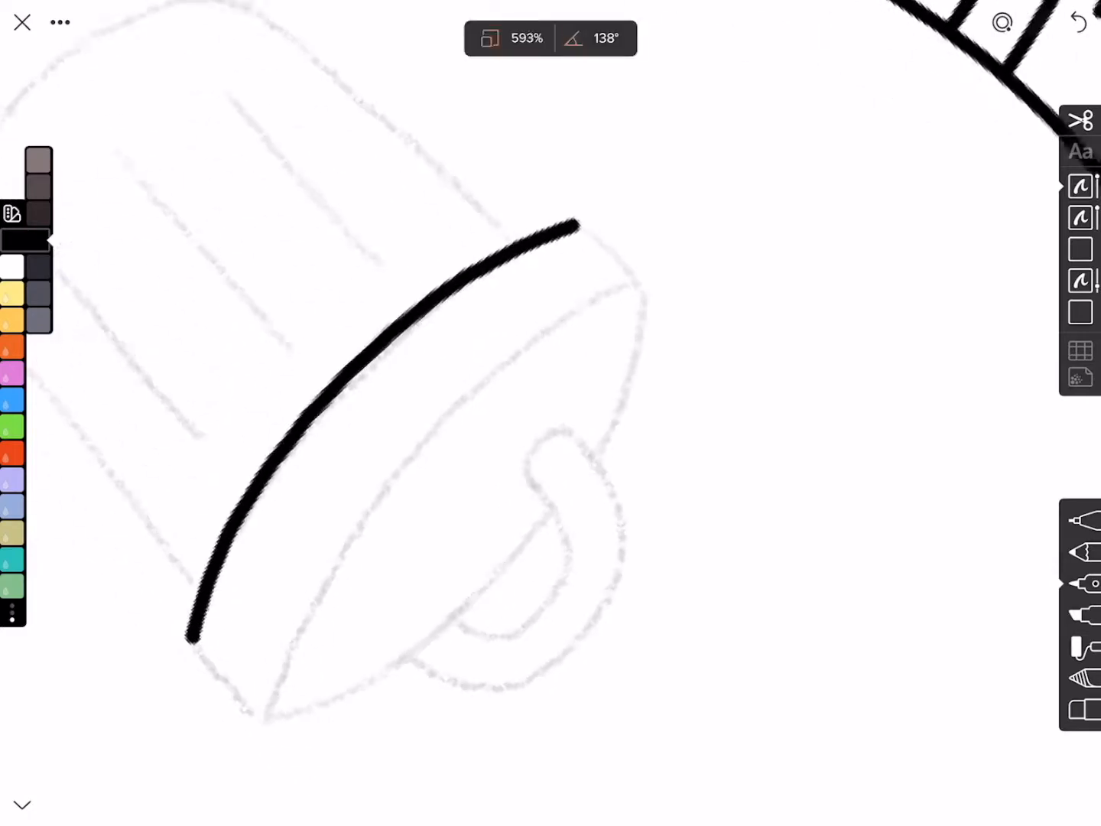
drag(375, 474, 260, 711)
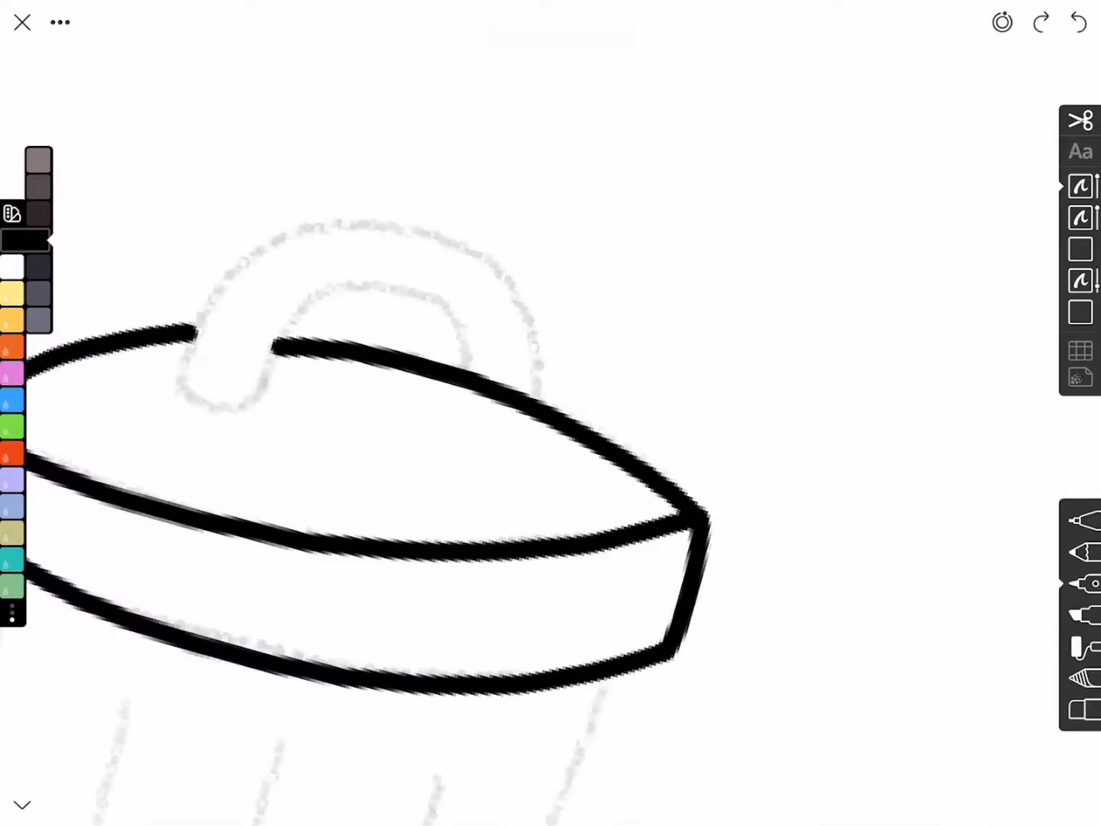
Ink the handle on top of the lid, including its outer curve.
drag(252, 390, 459, 306)
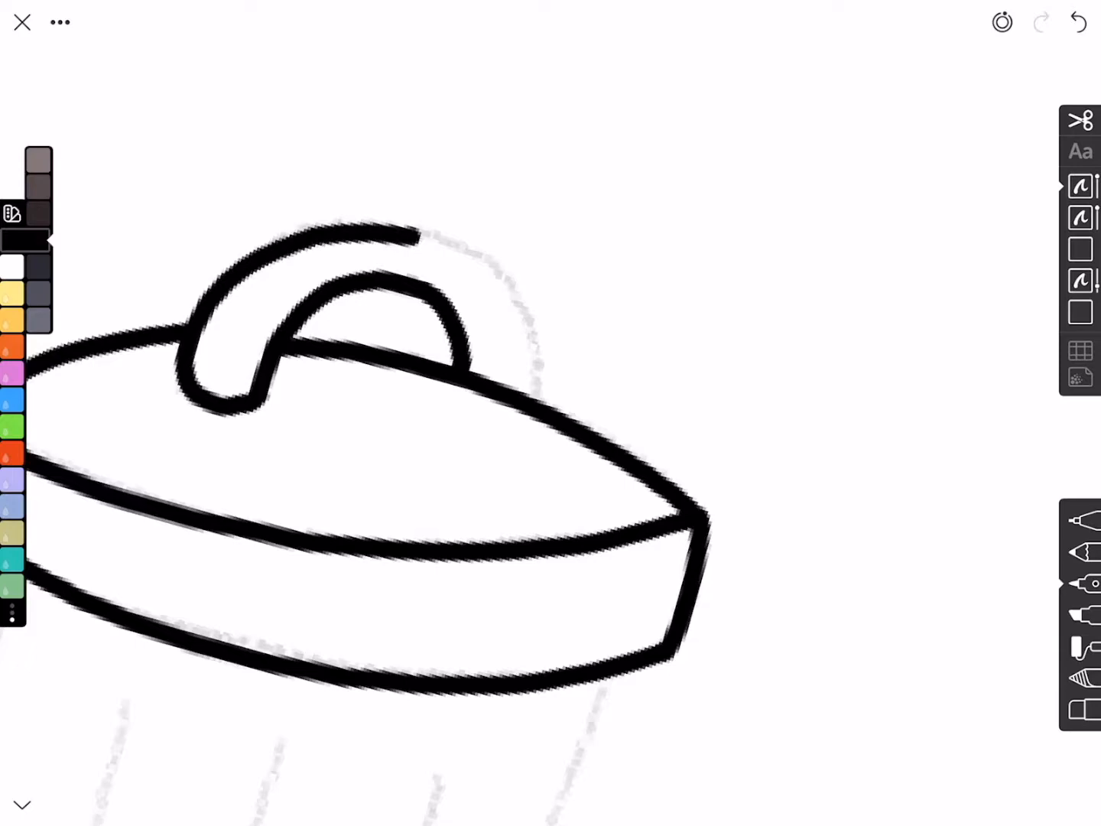
drag(420, 229, 550, 374)
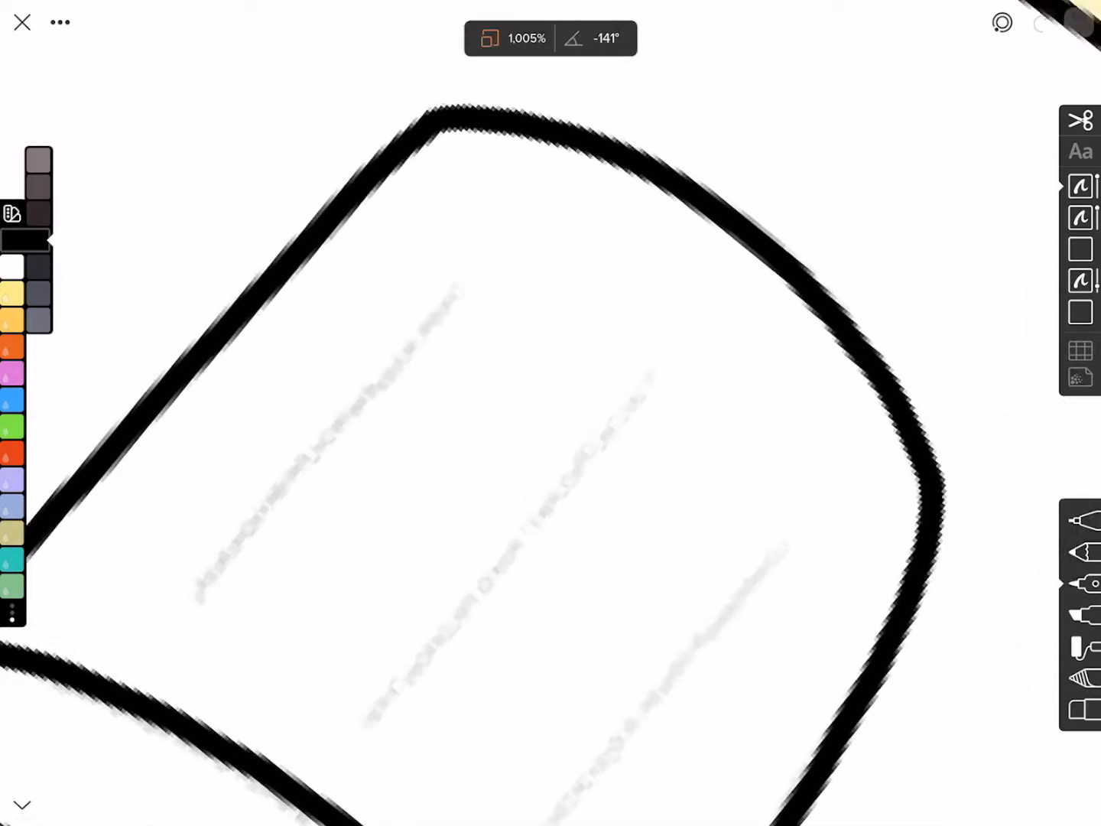
Ink two black lines over the trash can body sketch.
drag(474, 279, 199, 600)
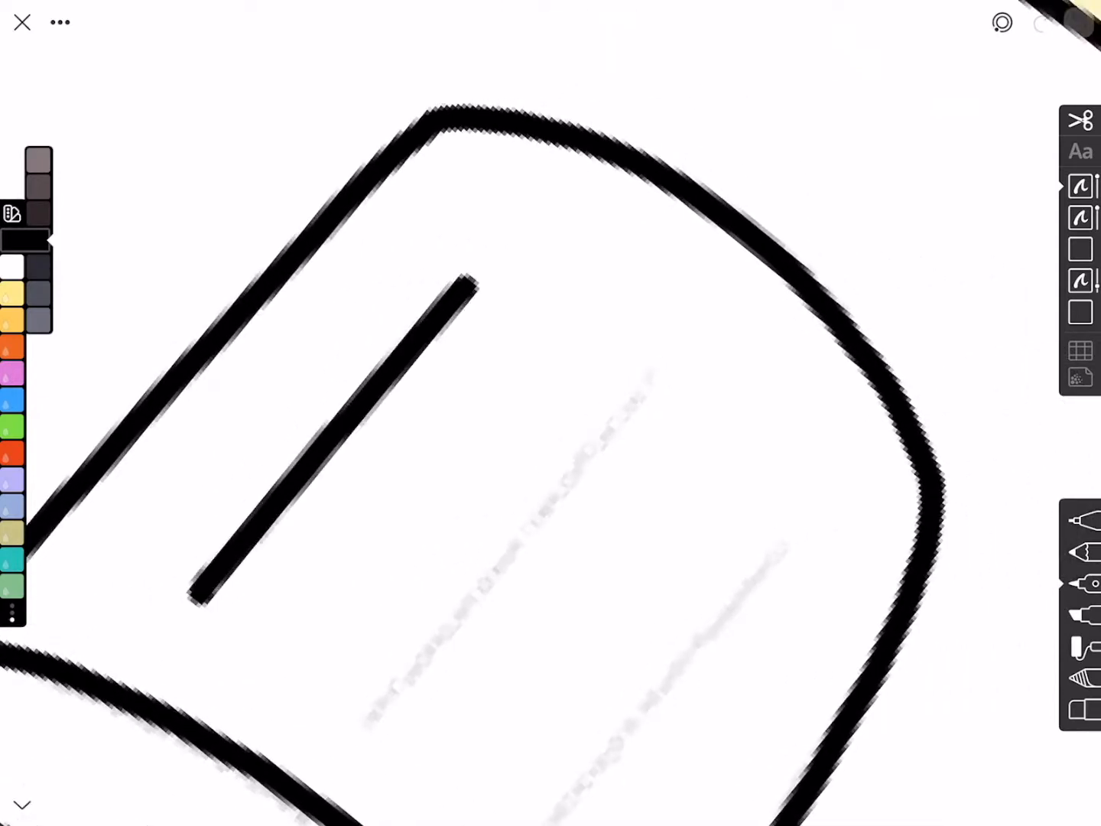
drag(672, 360, 371, 715)
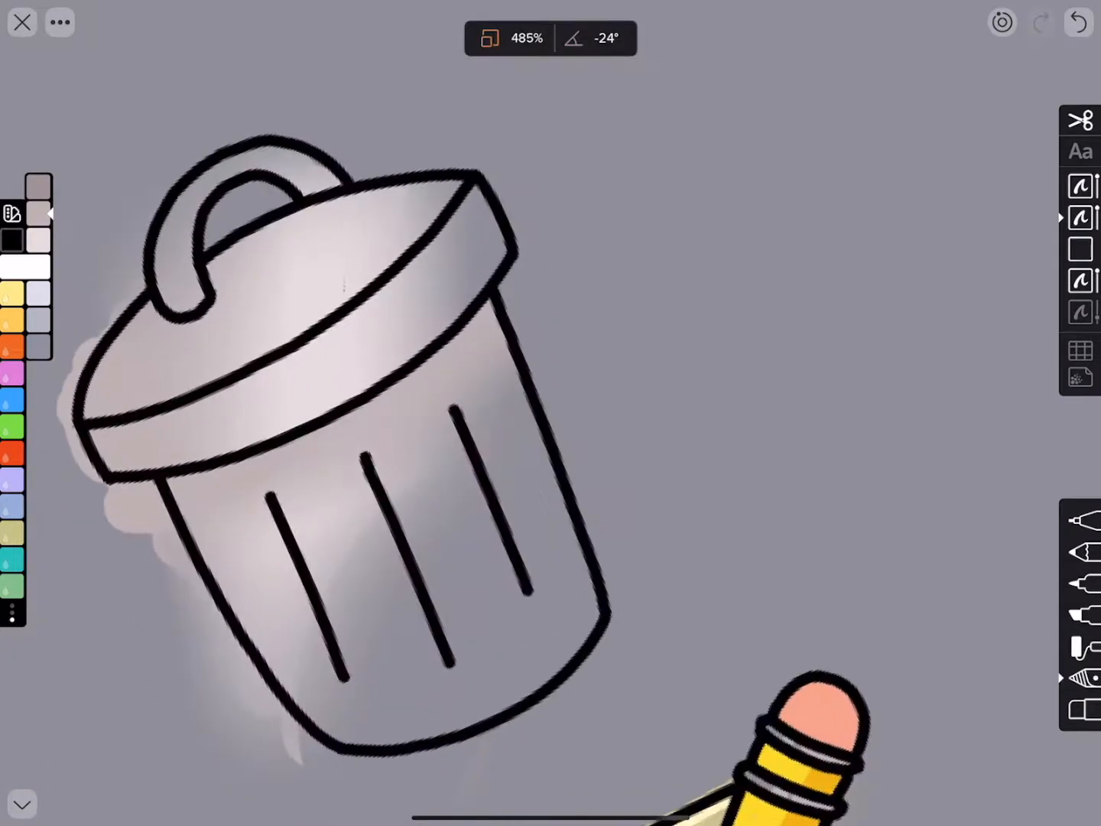
Pick a light grey swatch and shade inside the trash can below the ink layer.
click(1086, 682)
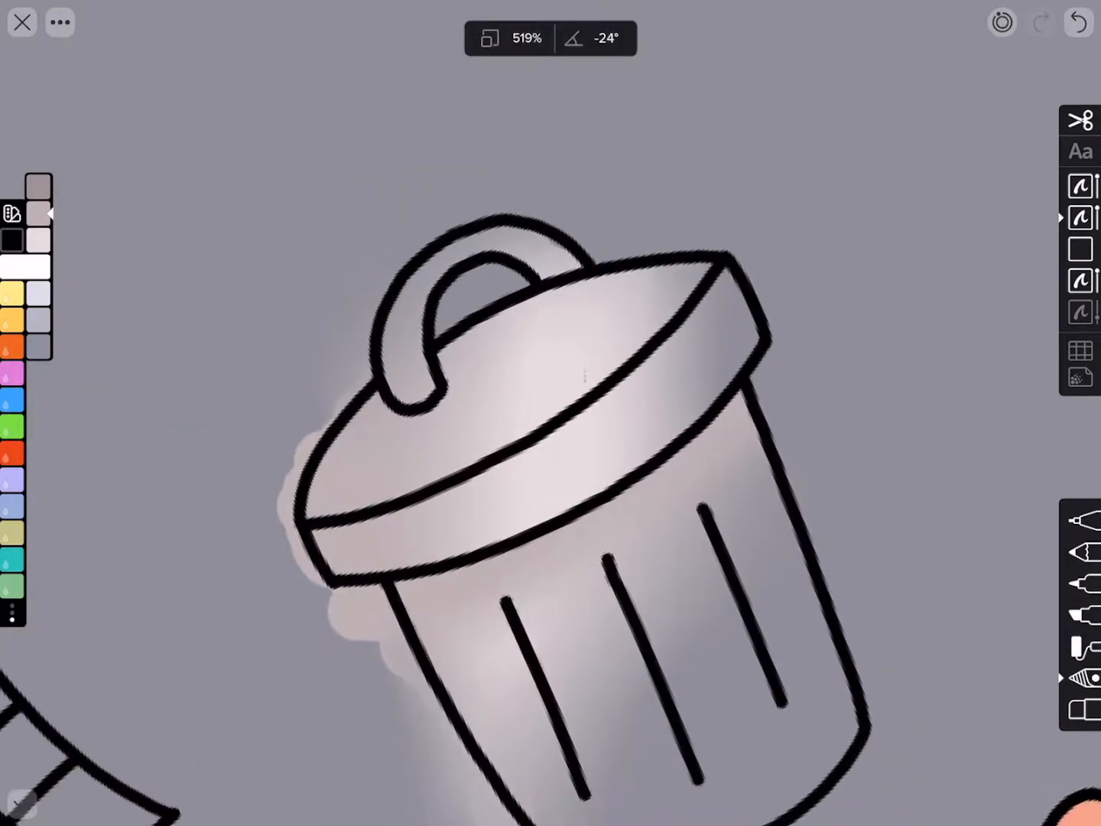
scroll(down, 3)
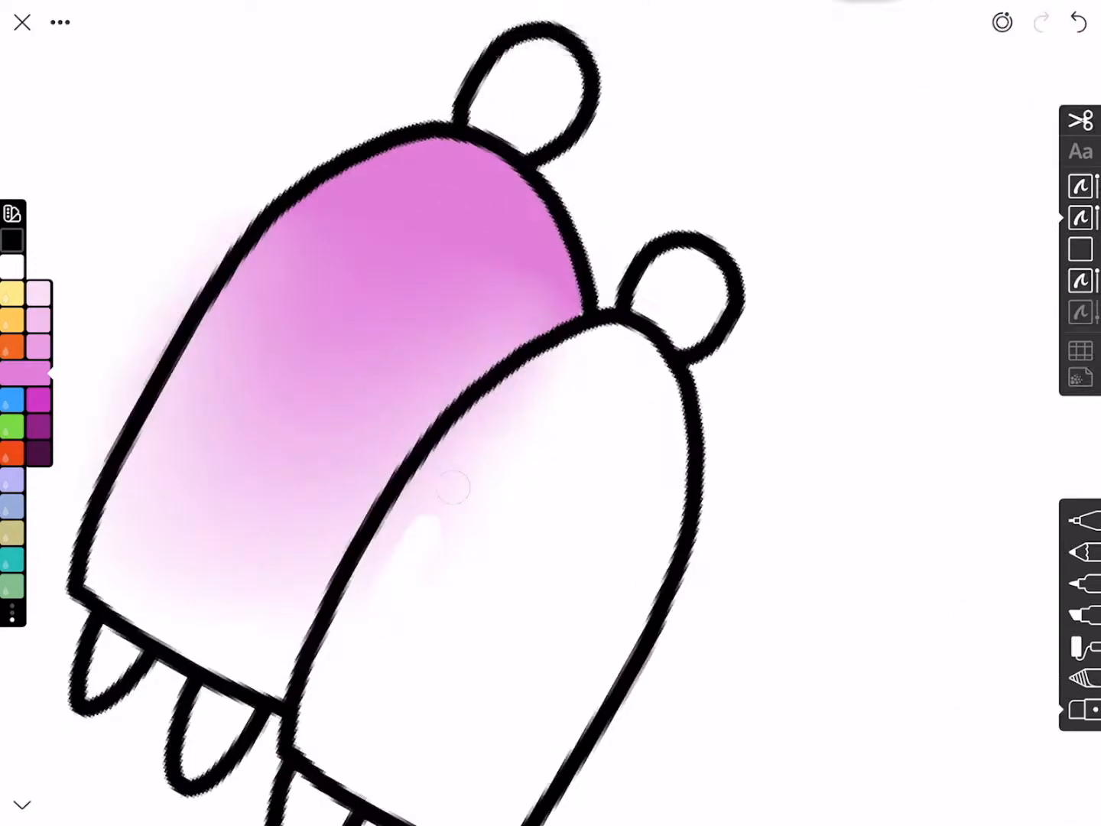
drag(451, 490, 519, 386)
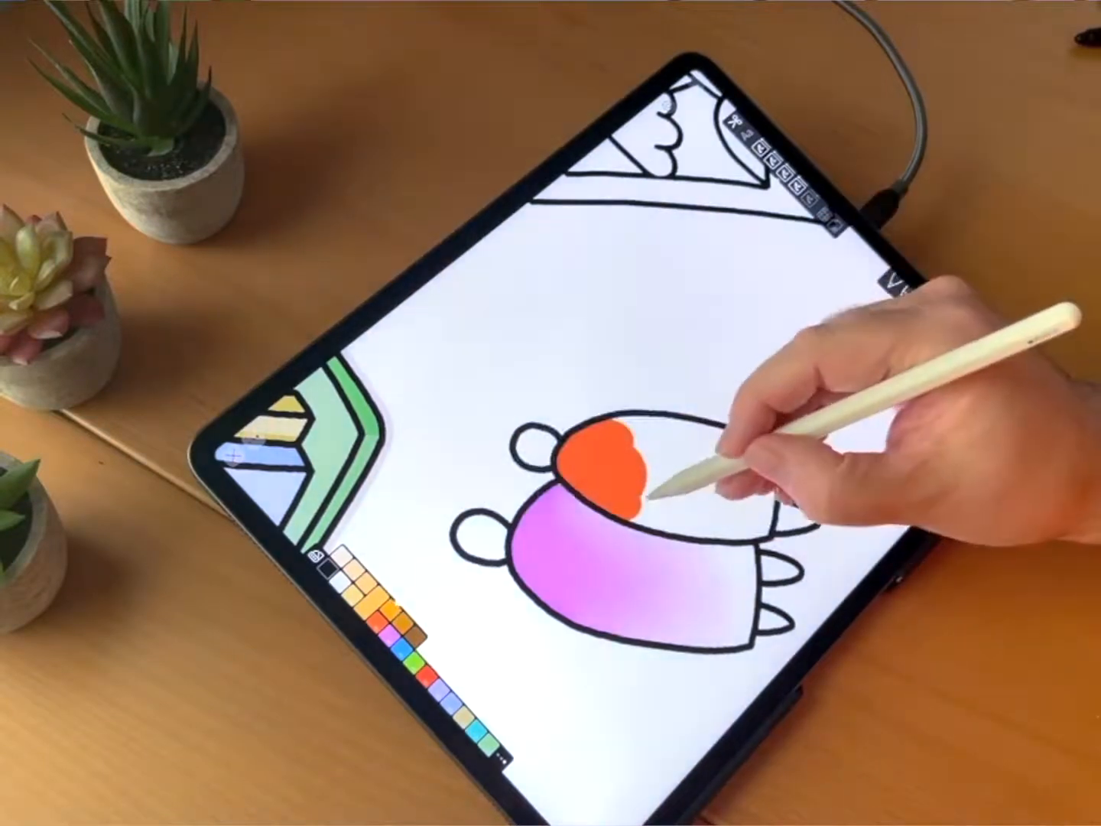
Paint orange-yellow onto the front figure's head, blending into the orange.
drag(626, 474, 665, 497)
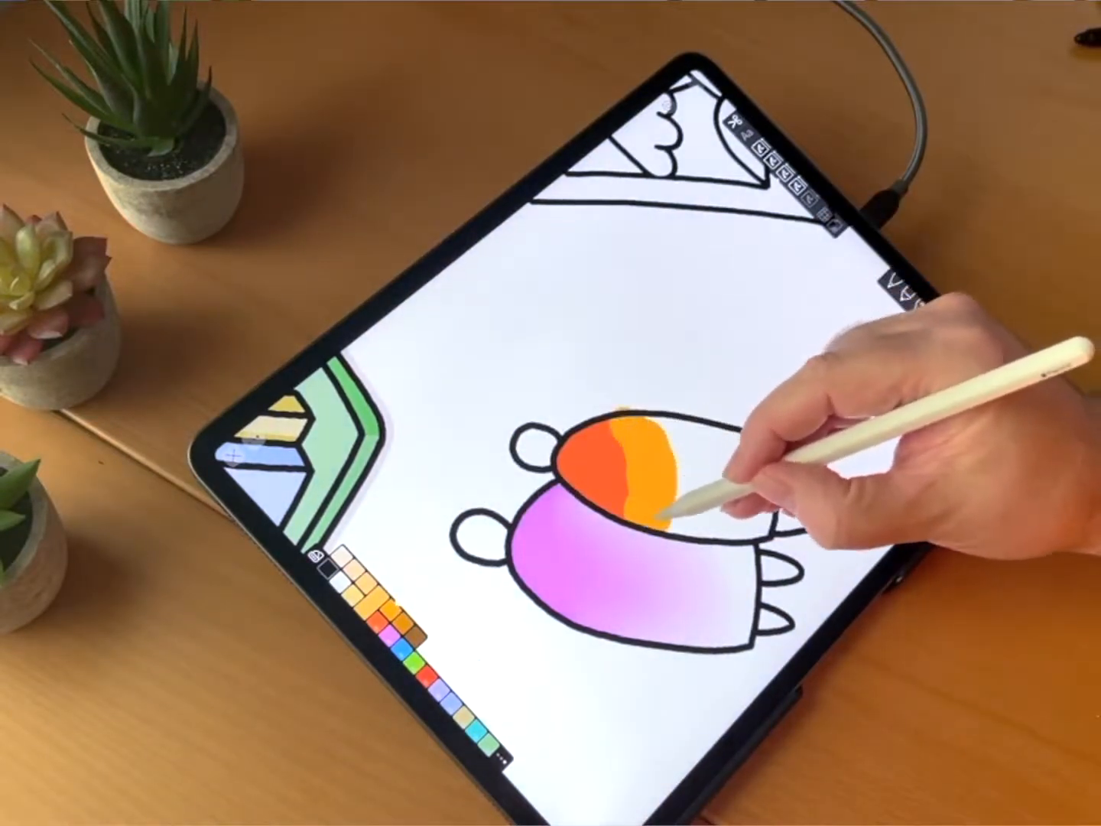